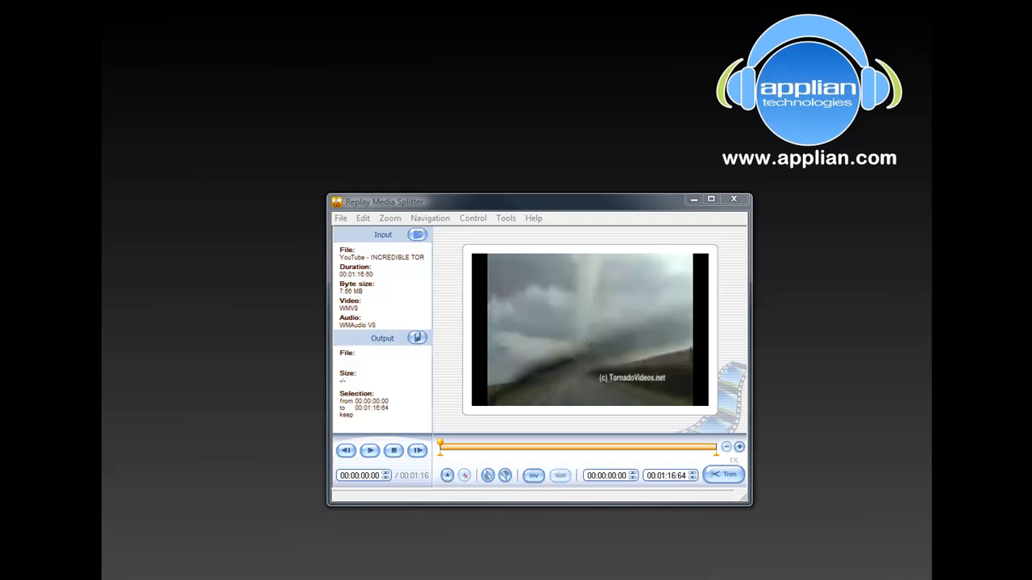
Step: Mark the selection 00:00:00:00 to 00:00:57:80 of the tornado clip to be cut out
{"action": "left_click", "coordinate": [711, 200]}
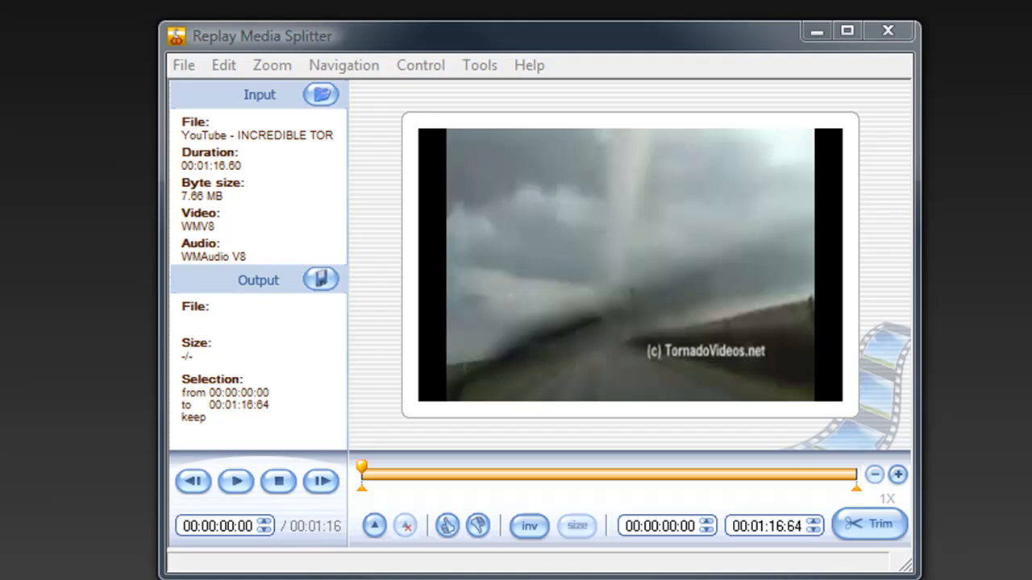
{"action": "mouse_move", "coordinate": [278, 284]}
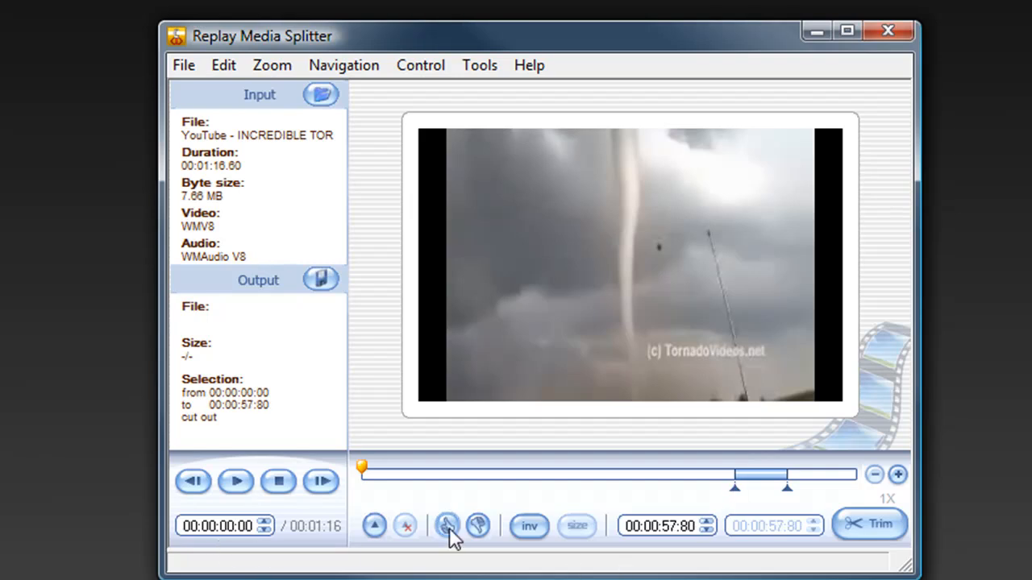
Step: Trim and save the clip as 'trimmed really cool tornado' in Converted Files
{"action": "left_click", "coordinate": [444, 527]}
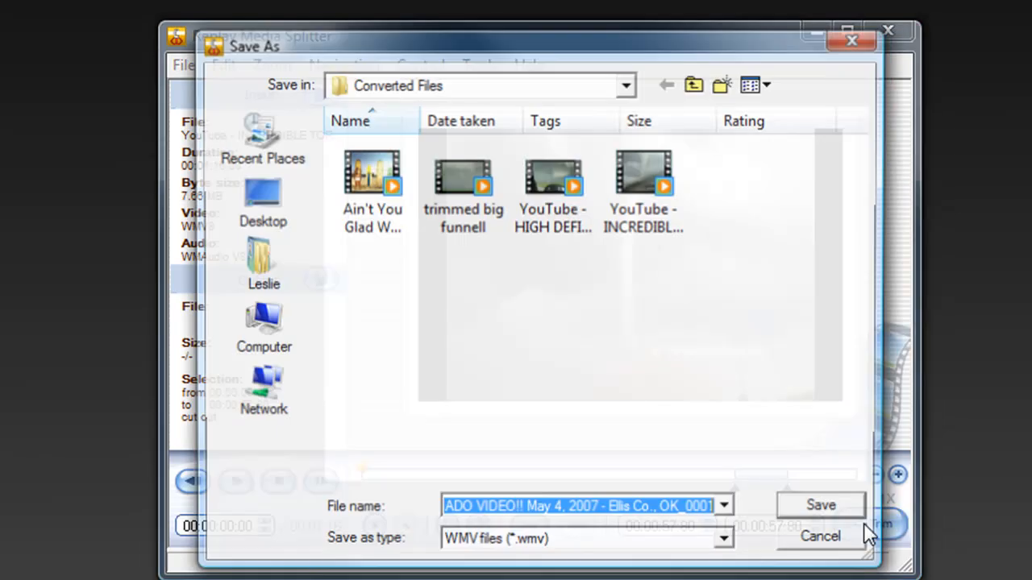
{"action": "left_click", "coordinate": [819, 506]}
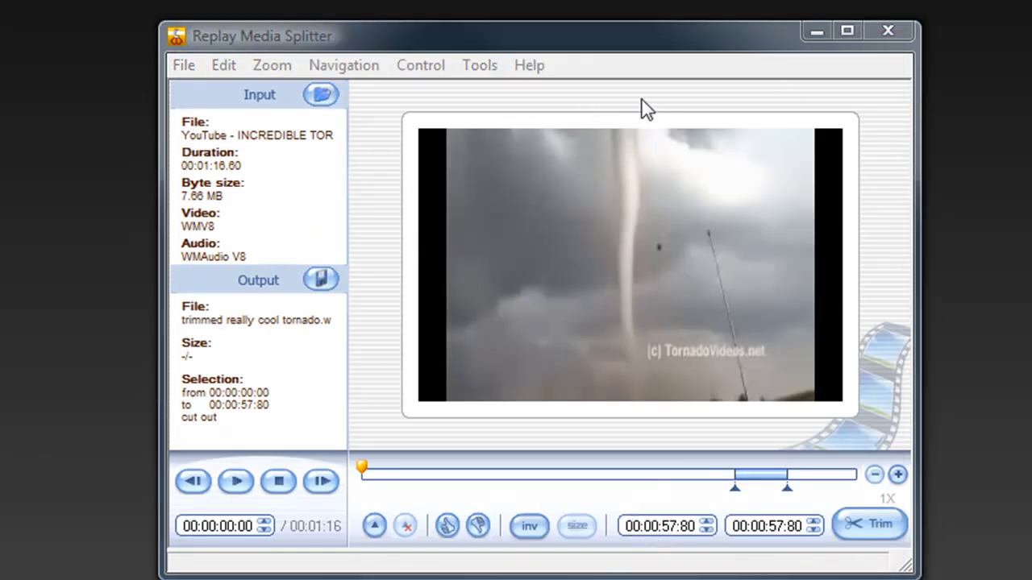
{"action": "mouse_move", "coordinate": [635, 123]}
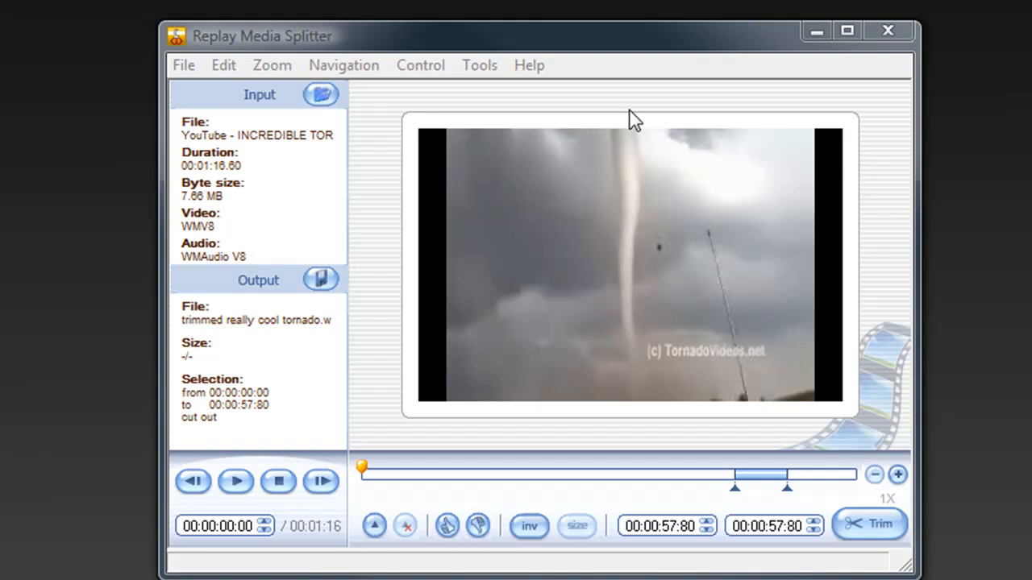
{"action": "mouse_move", "coordinate": [621, 84]}
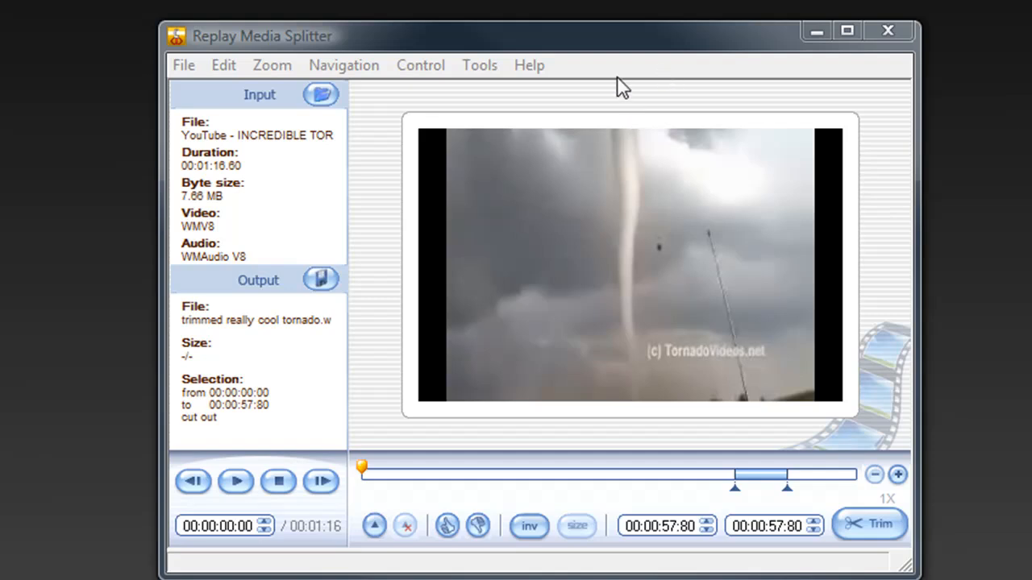
{"action": "left_click", "coordinate": [478, 65]}
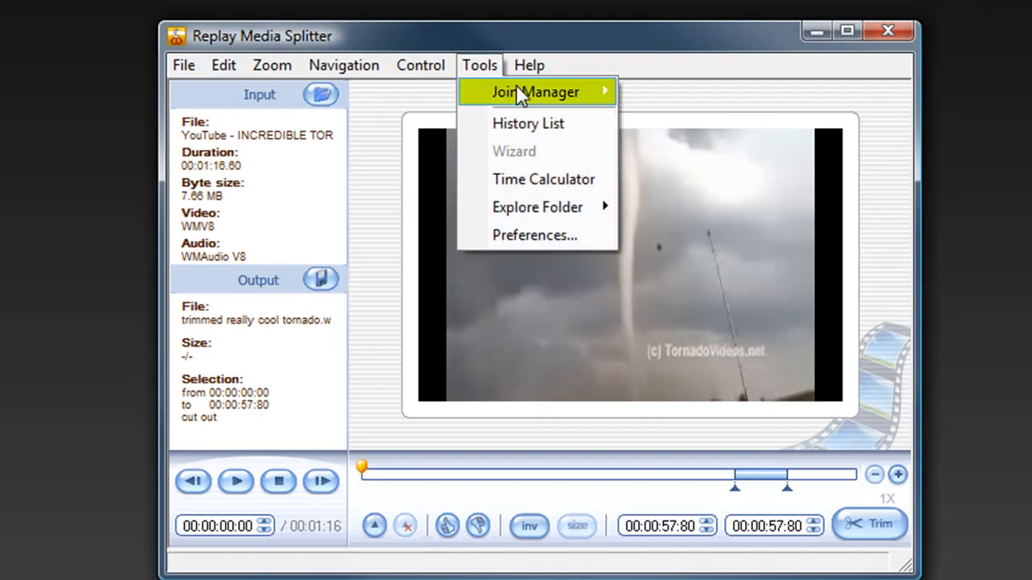
Step: Add the trimmed tornado clip and the original YouTube tornado video to Join Manager
{"action": "left_click", "coordinate": [532, 90]}
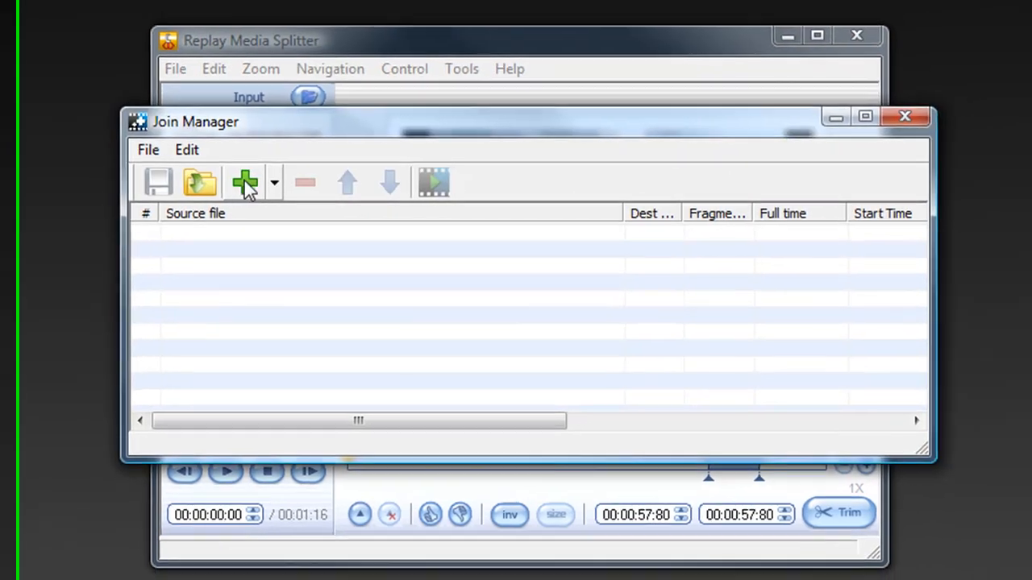
{"action": "left_click", "coordinate": [244, 182]}
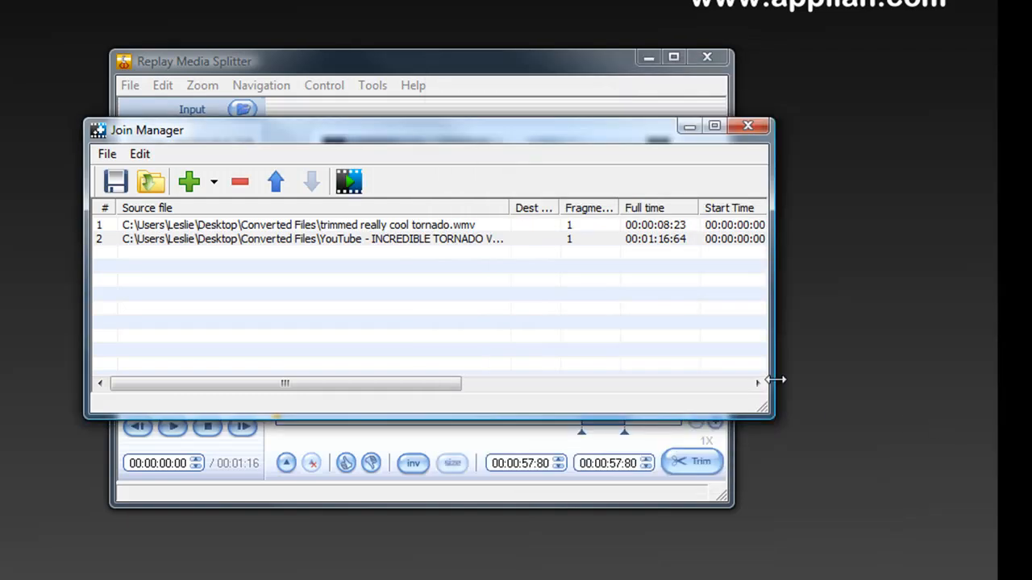
{"action": "mouse_move", "coordinate": [209, 194]}
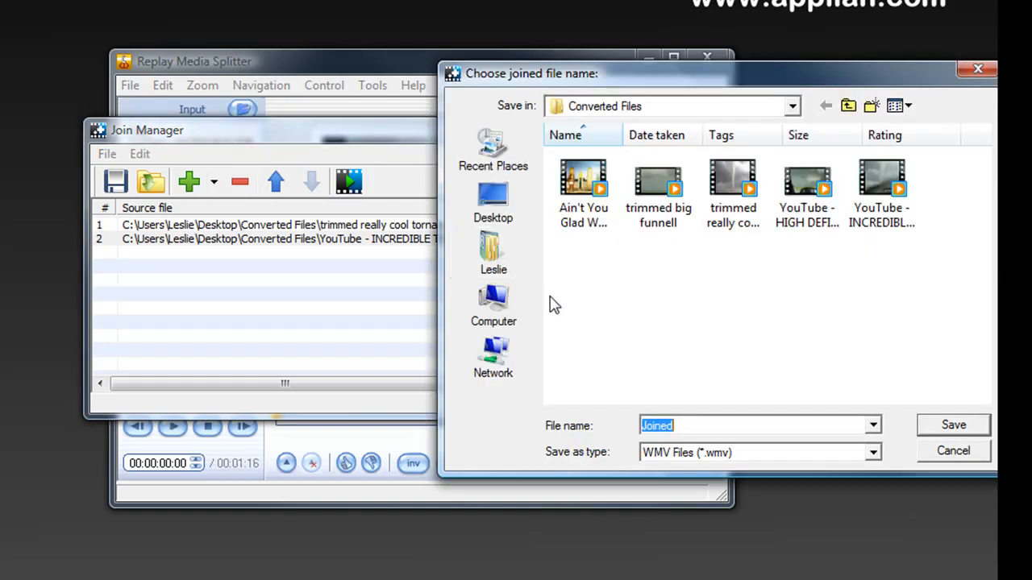
Step: Join the clips as 'funnell footage' and play the result in Windows Media Player
{"action": "type", "text": "f"}
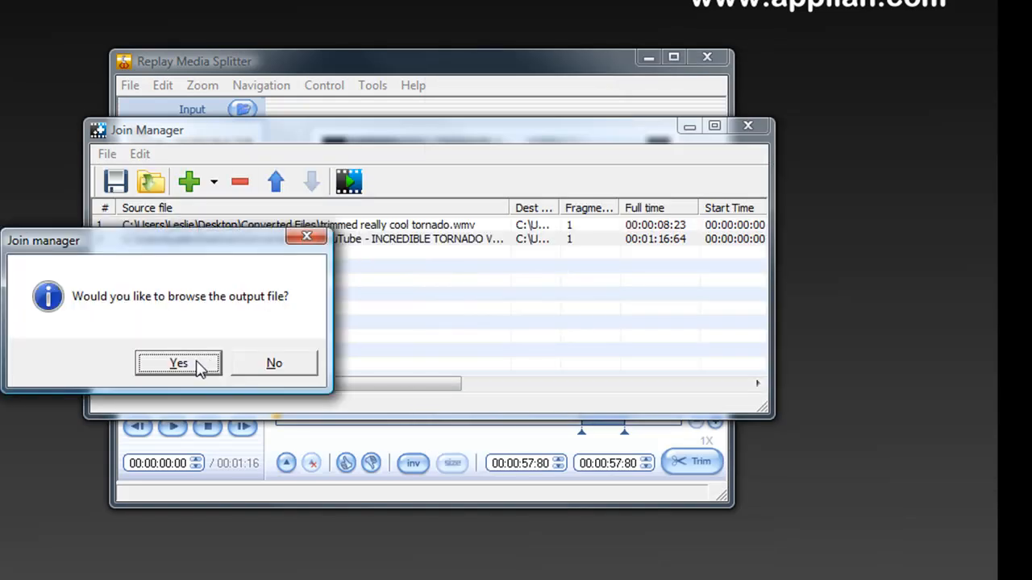
{"action": "left_click", "coordinate": [178, 363]}
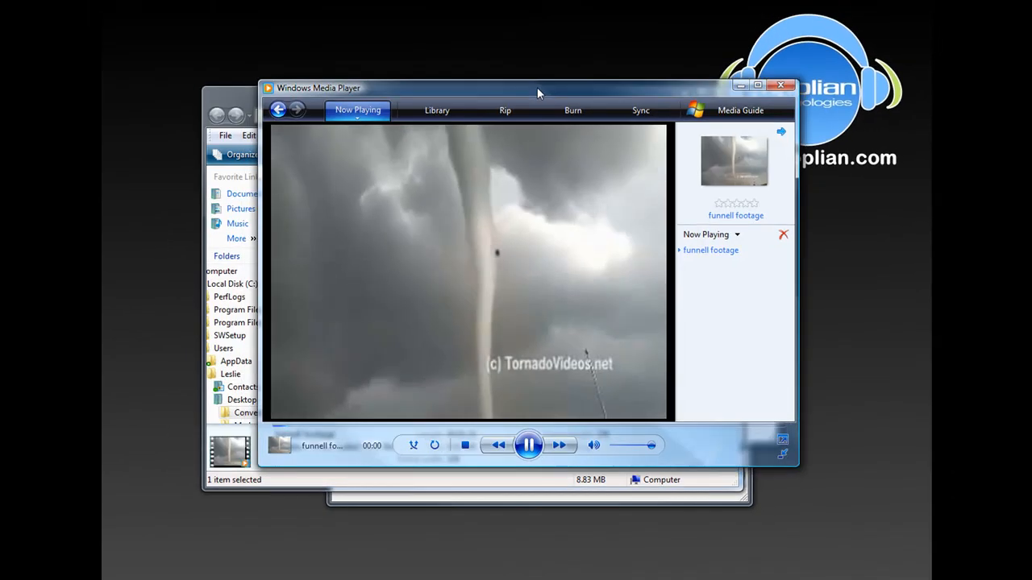